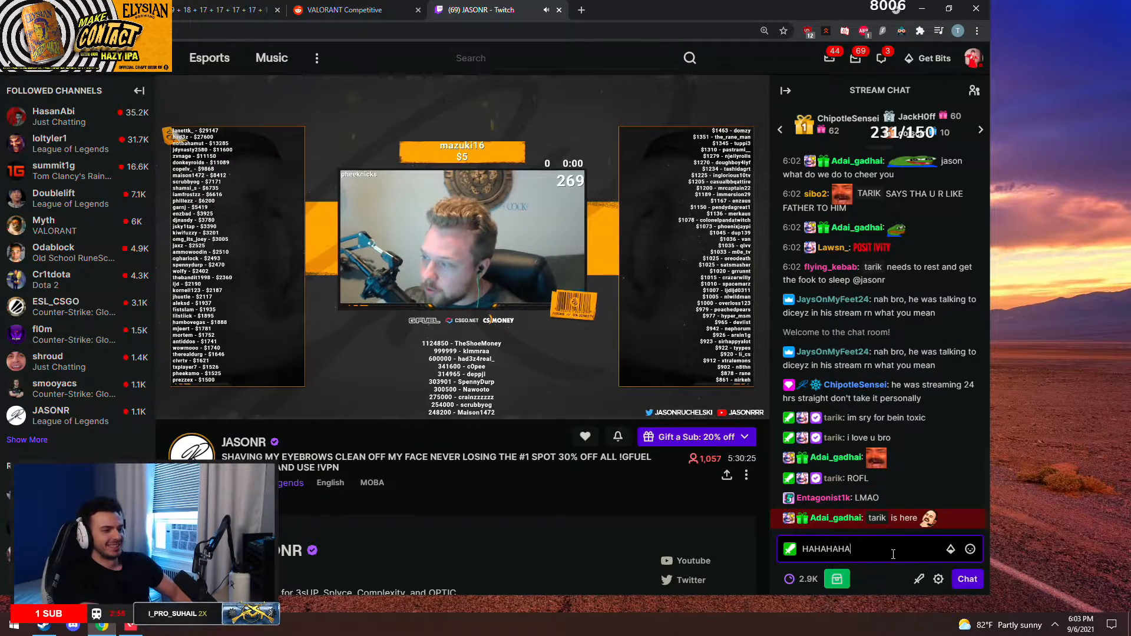
- Post a 'WTF' reaction in JASONR's stream chat
text(WT)
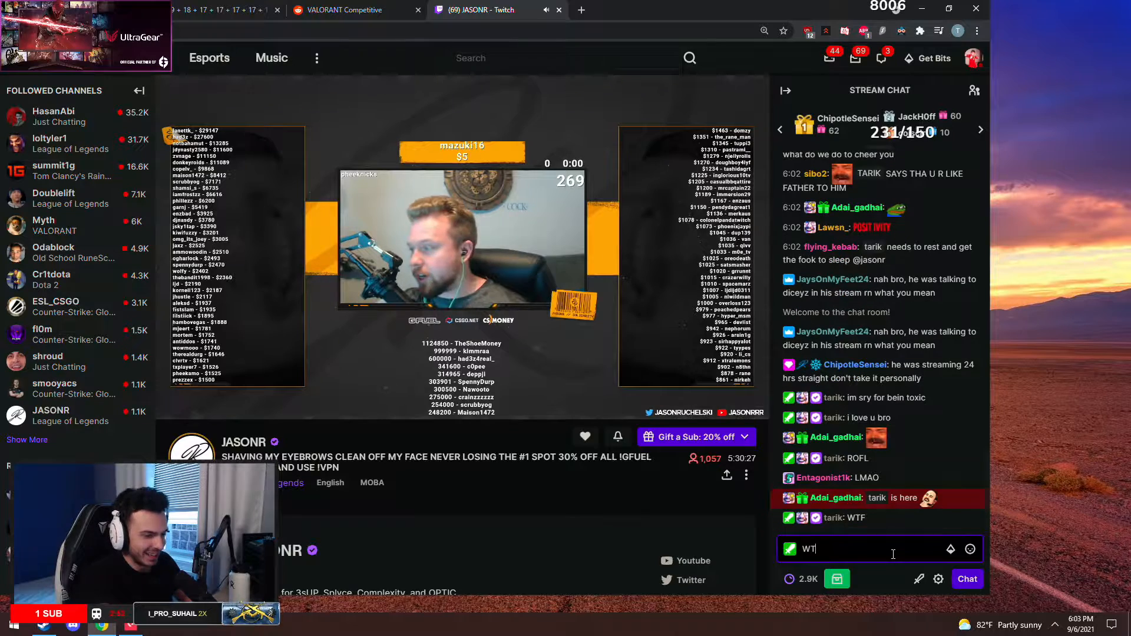
text(F)
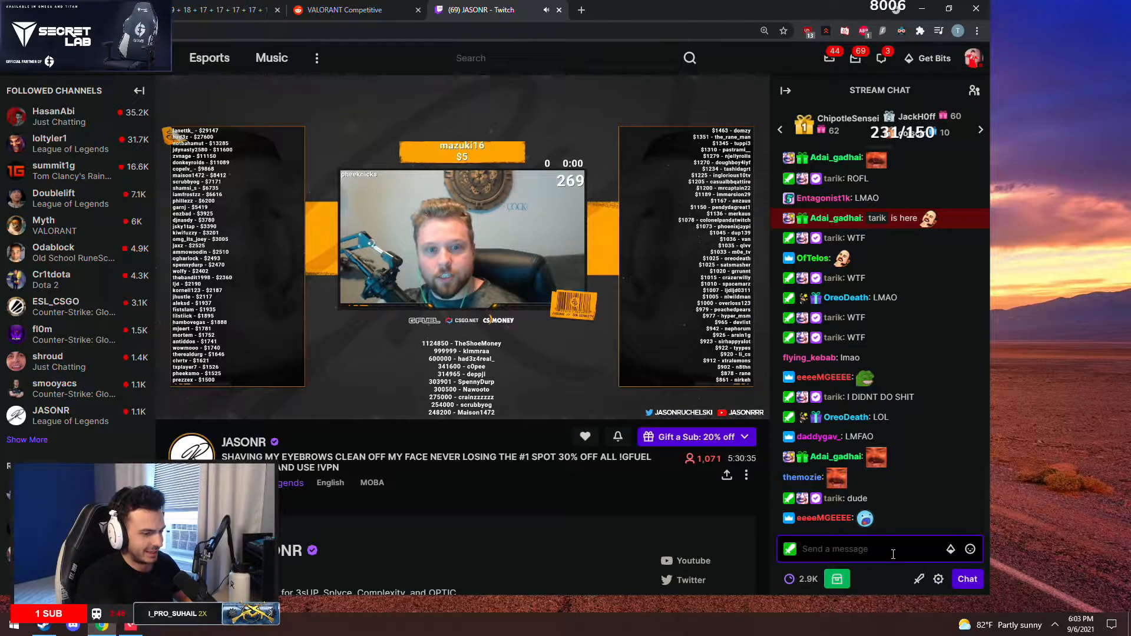
text(s)
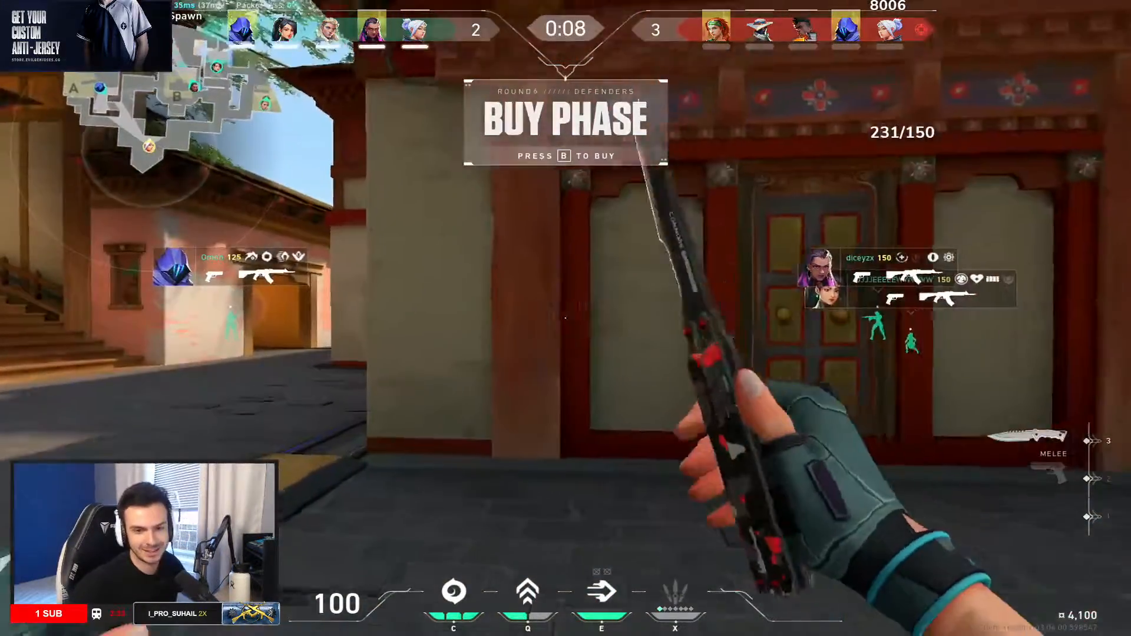
- Buy an extra Updraft charge for 150 credits from the buy menu, leaving 50 credits
key(b)
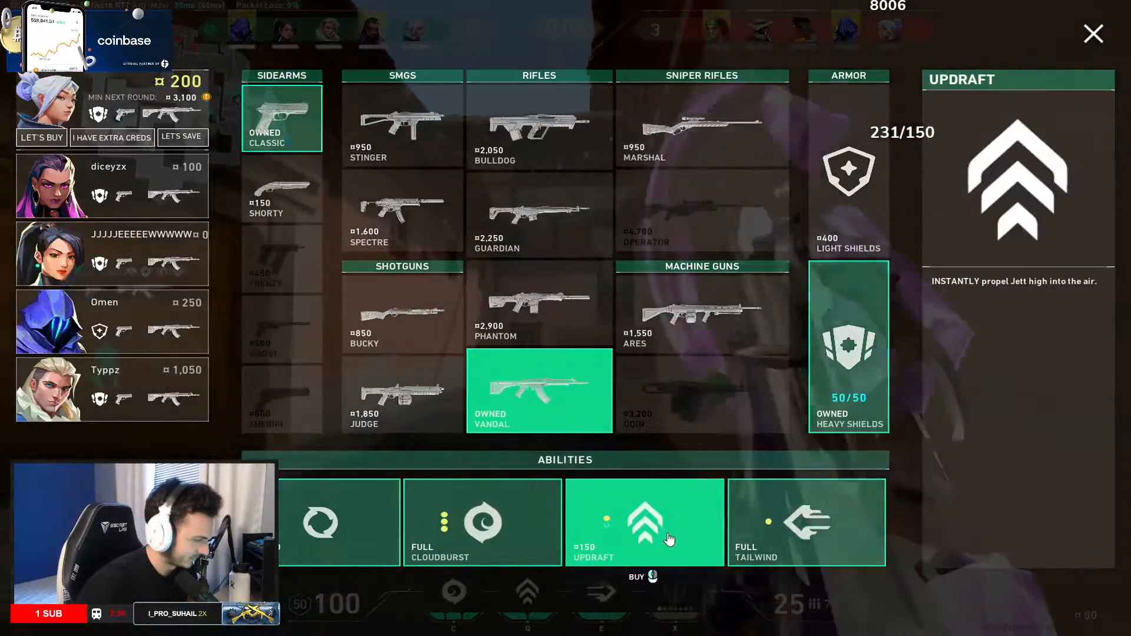
click(1091, 33)
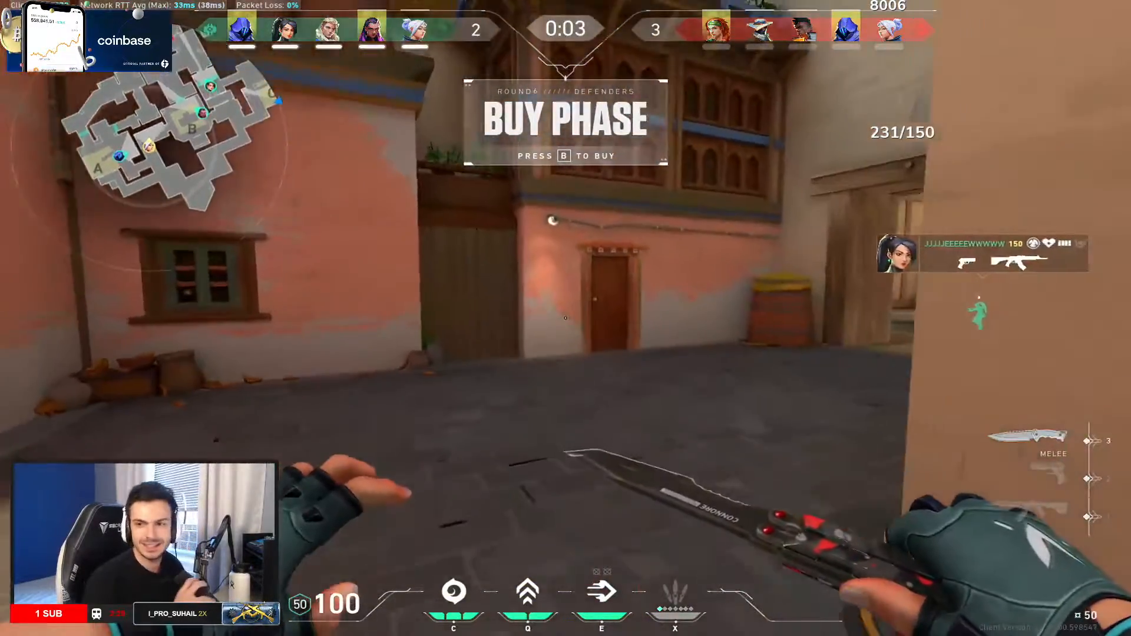